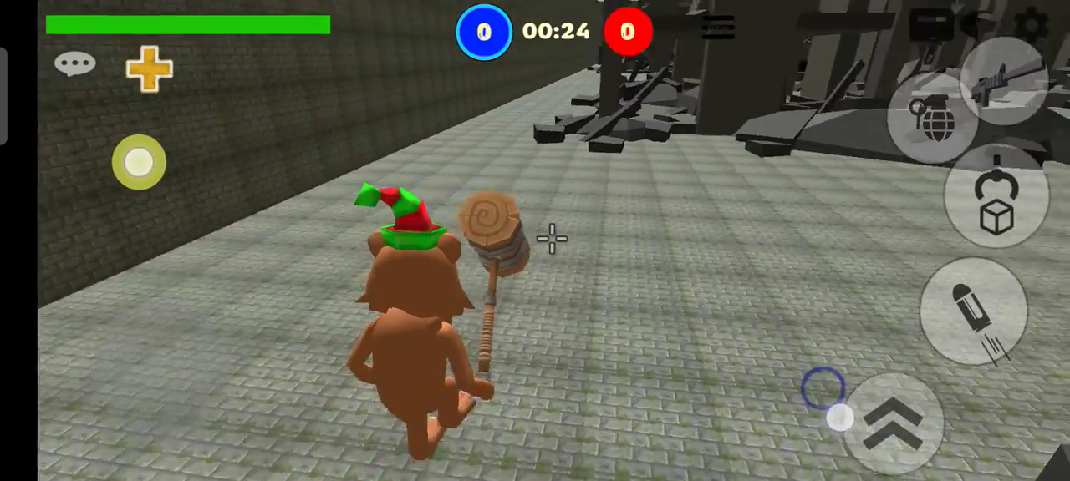
Walk the bear along the stone corridor and open the disguise panel until the Win board.
drag(138, 162, 59, 140)
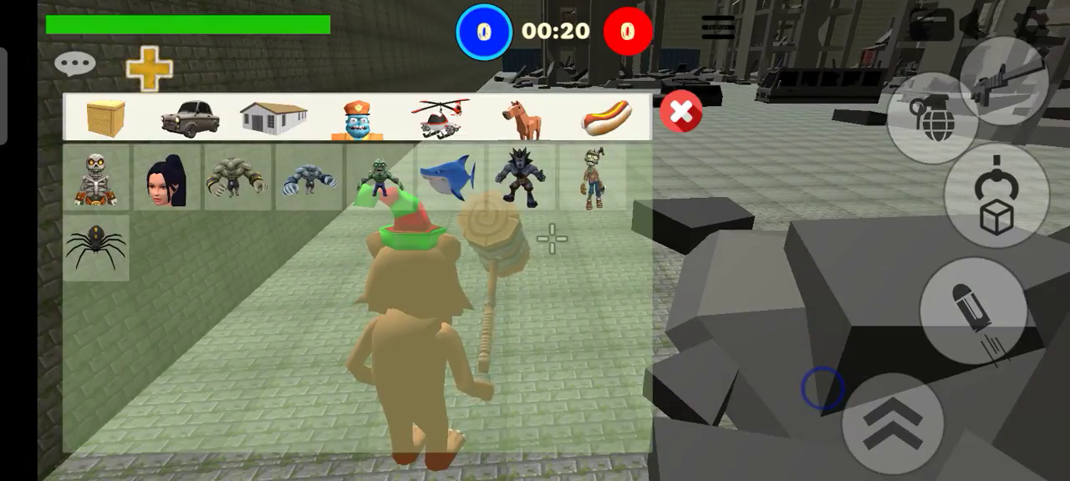
click(680, 110)
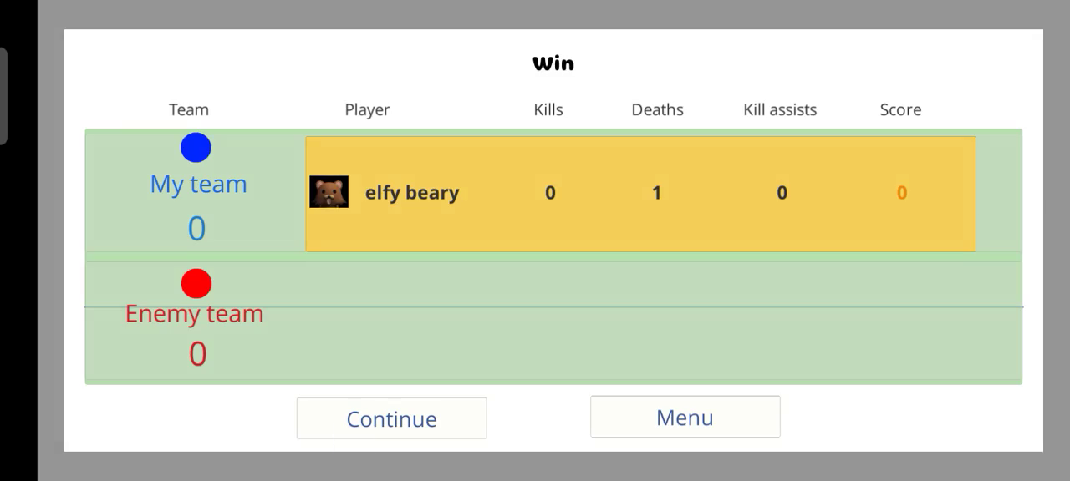
Continue past the scoreboard into the city round and open the prop disguise panel.
click(390, 418)
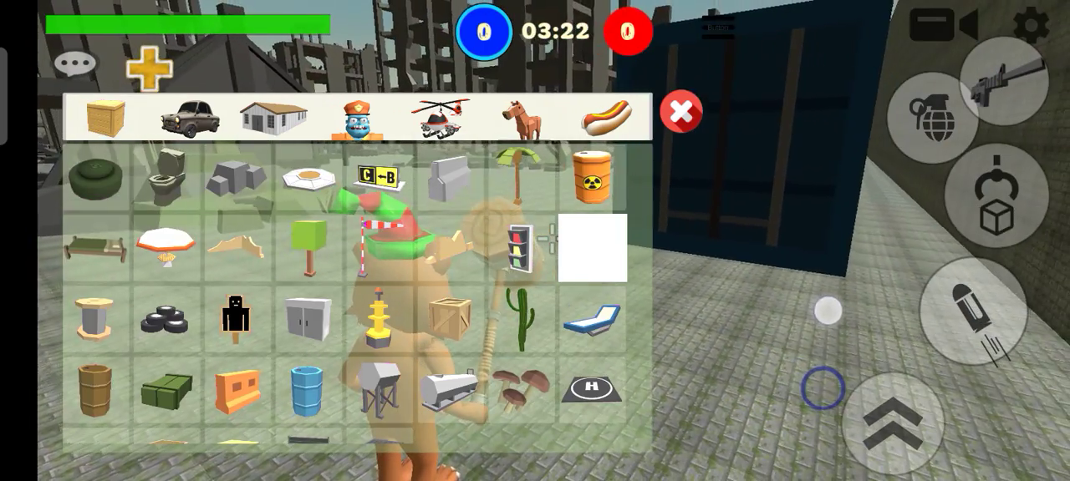
click(680, 111)
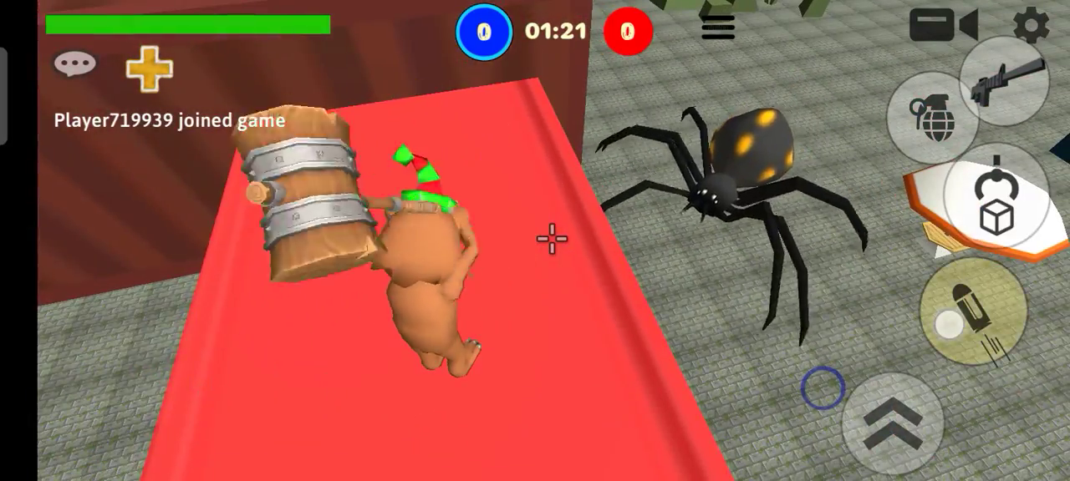
View the Players list for the match, then close it.
click(714, 28)
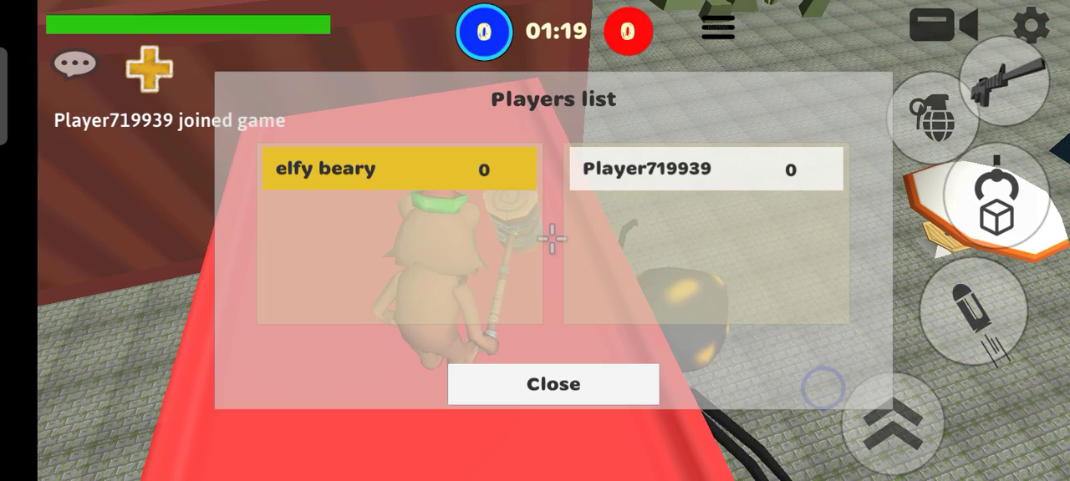
click(554, 384)
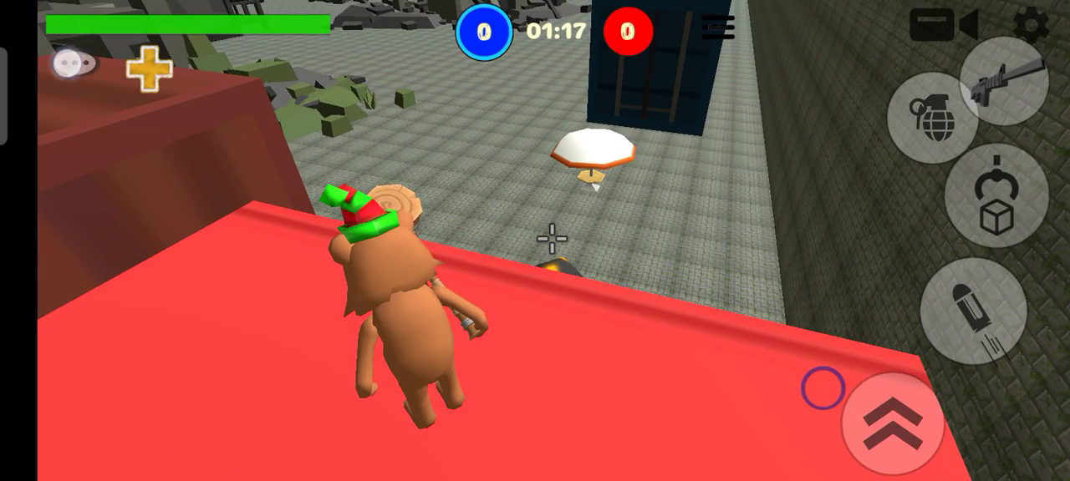
Open the in-game chat and type 'help me pl'.
click(71, 63)
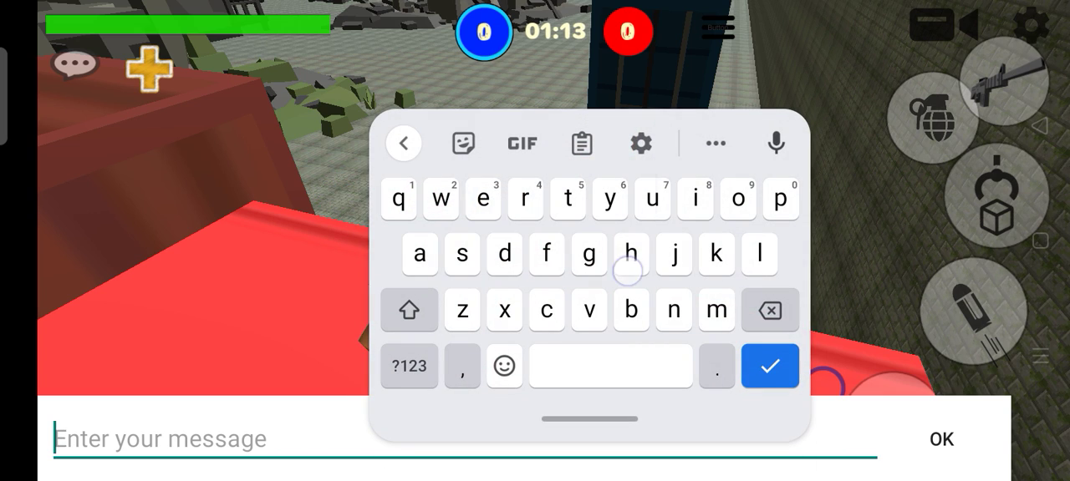
text(help me pl)
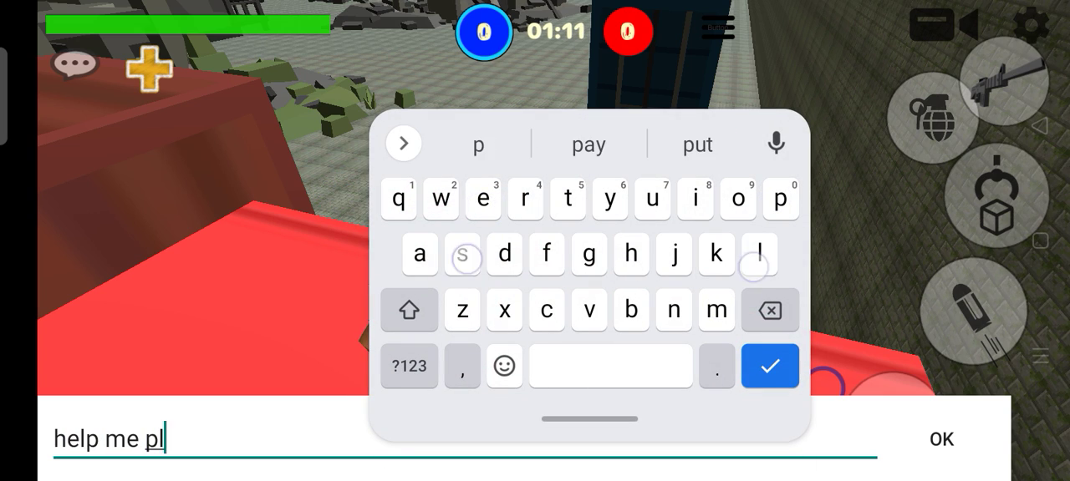